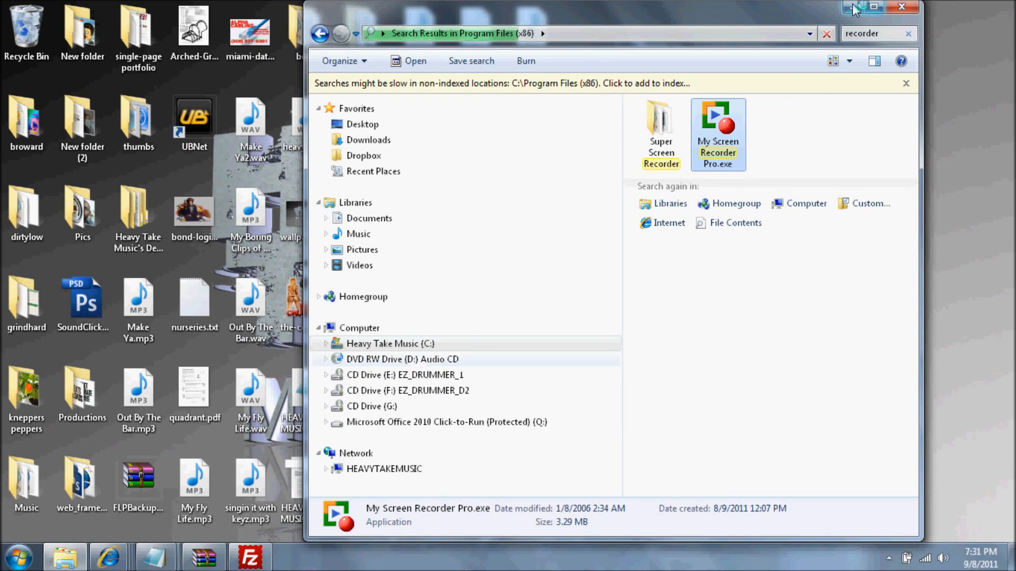
Close the Explorer search results window to return to the desktop.
{"action": "left_click", "coordinate": [899, 6]}
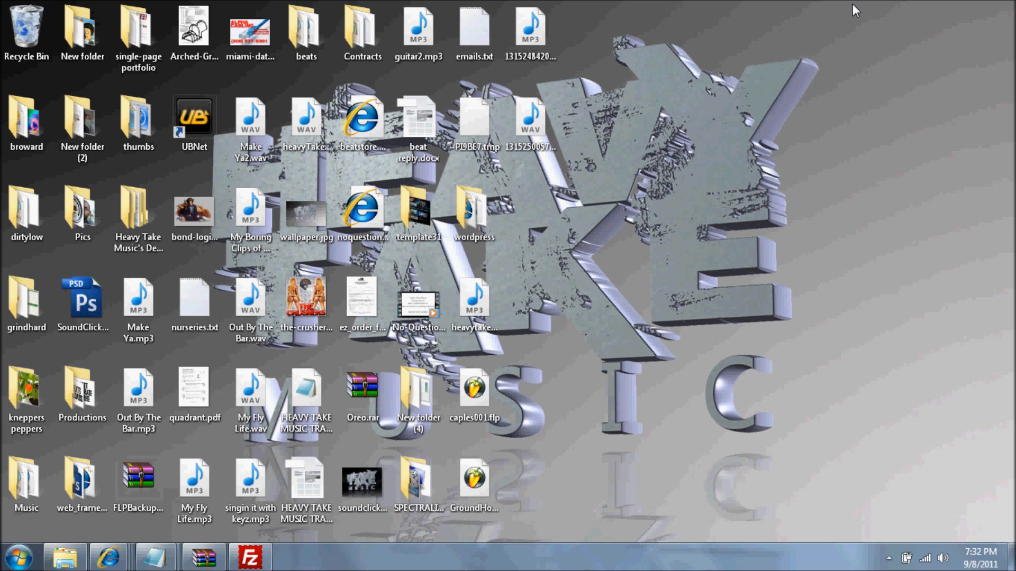
Bring up FileZilla and browse the server into /new/wp-content/themes.
{"action": "left_click", "coordinate": [246, 556]}
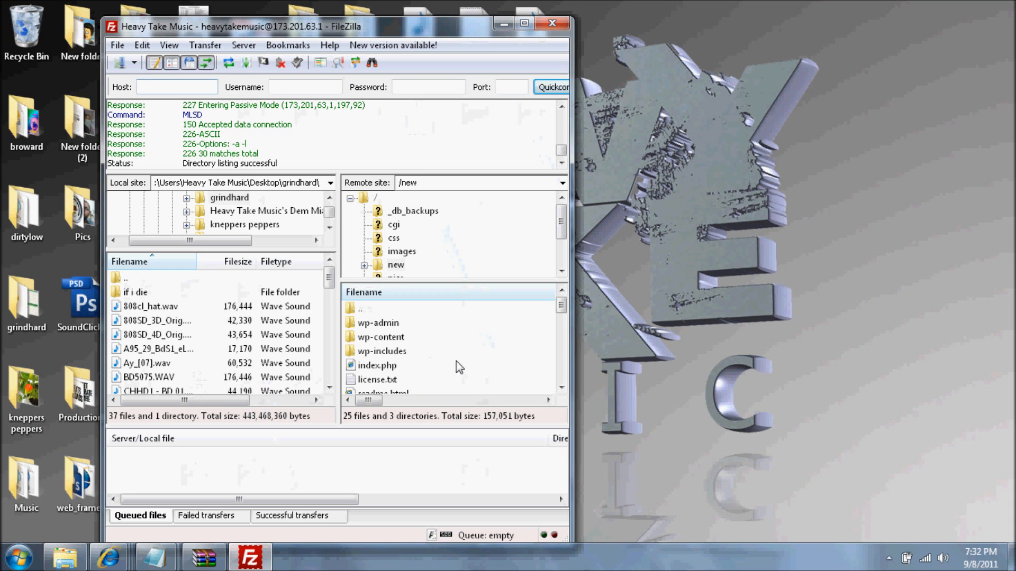
{"action": "double_click", "coordinate": [378, 337]}
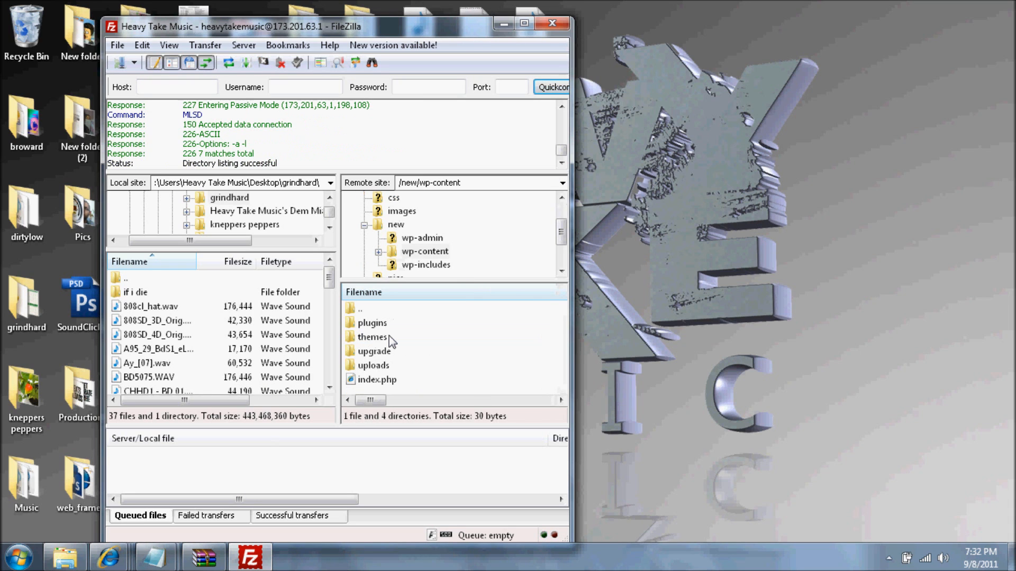
{"action": "double_click", "coordinate": [370, 338]}
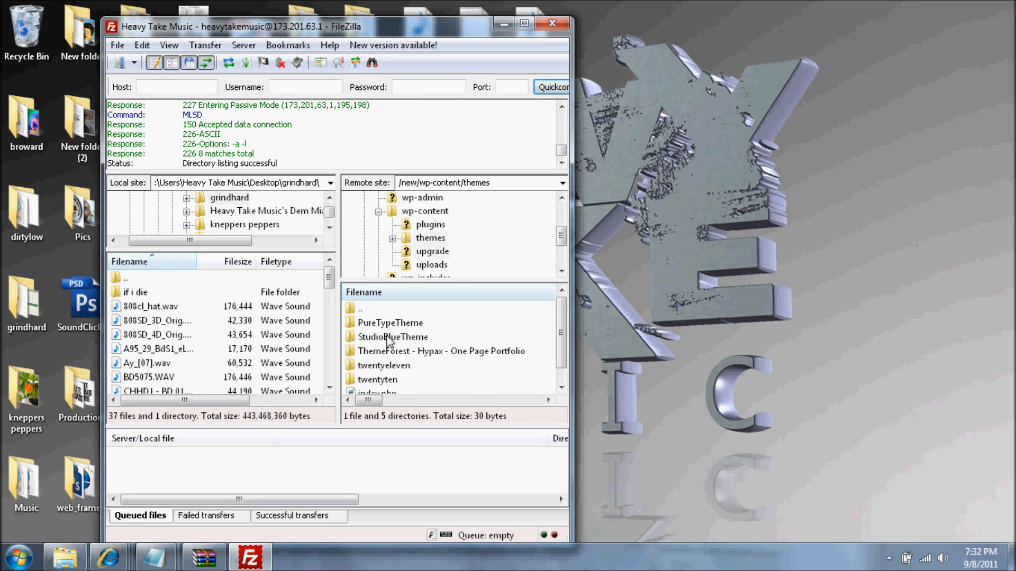
{"action": "mouse_move", "coordinate": [372, 325]}
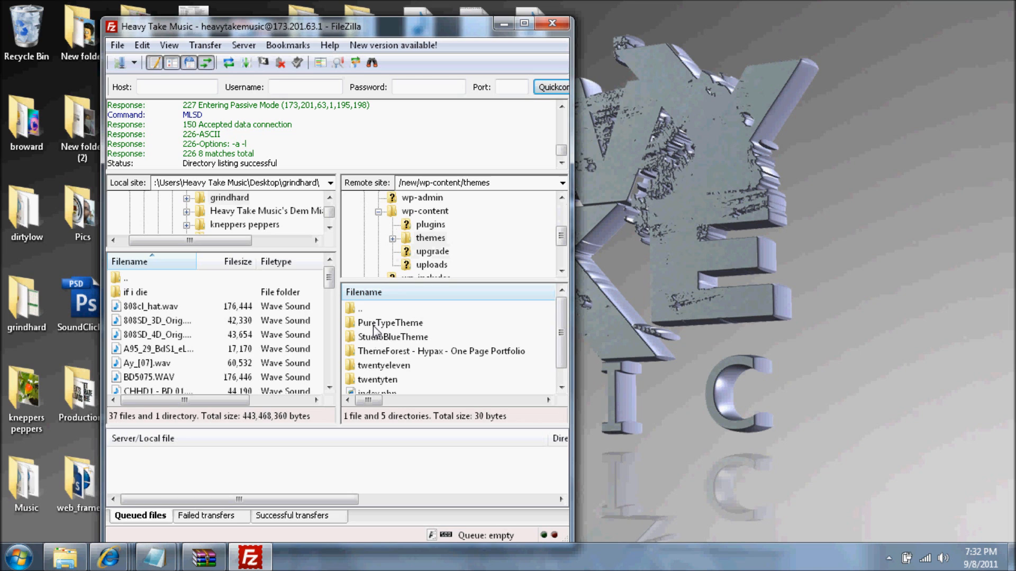
Delete the PureTypeTheme folder from the remote themes directory.
{"action": "right_click", "coordinate": [389, 323]}
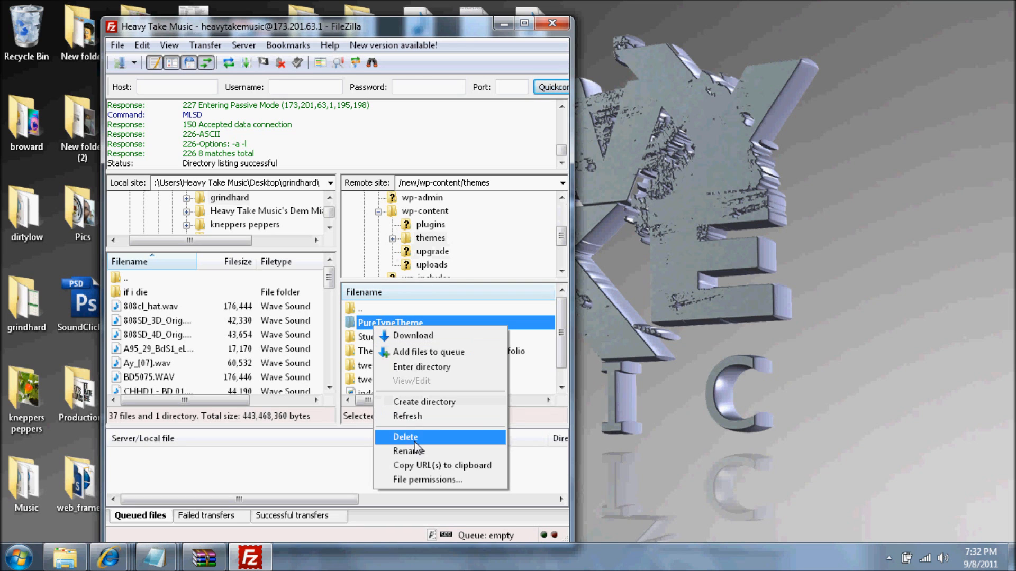
{"action": "left_click", "coordinate": [421, 366]}
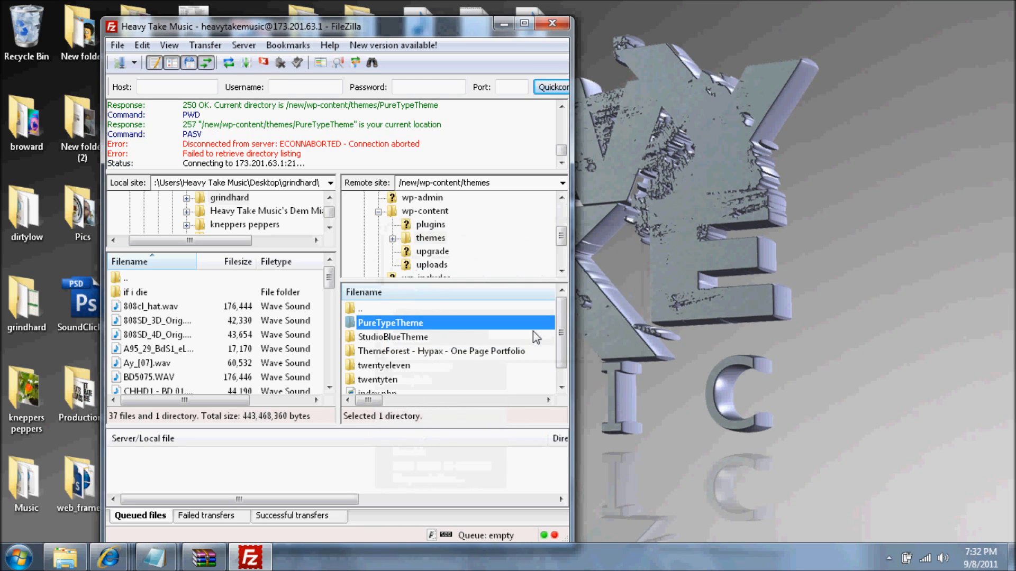